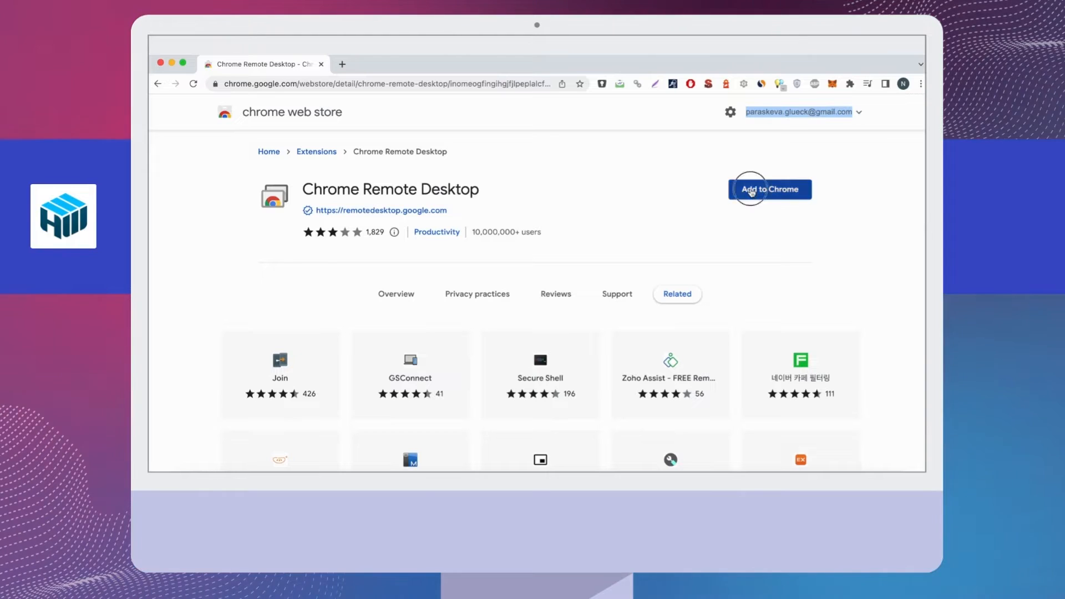
Step: Add the Chrome Remote Desktop extension to Chrome and confirm the installation
left_click(770, 190)
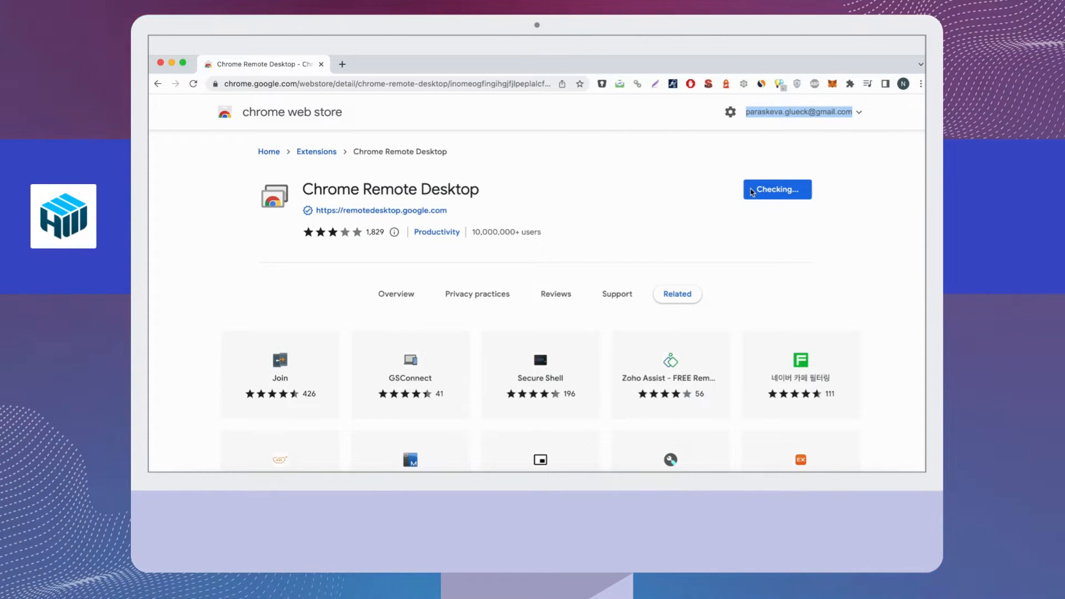
left_click(776, 190)
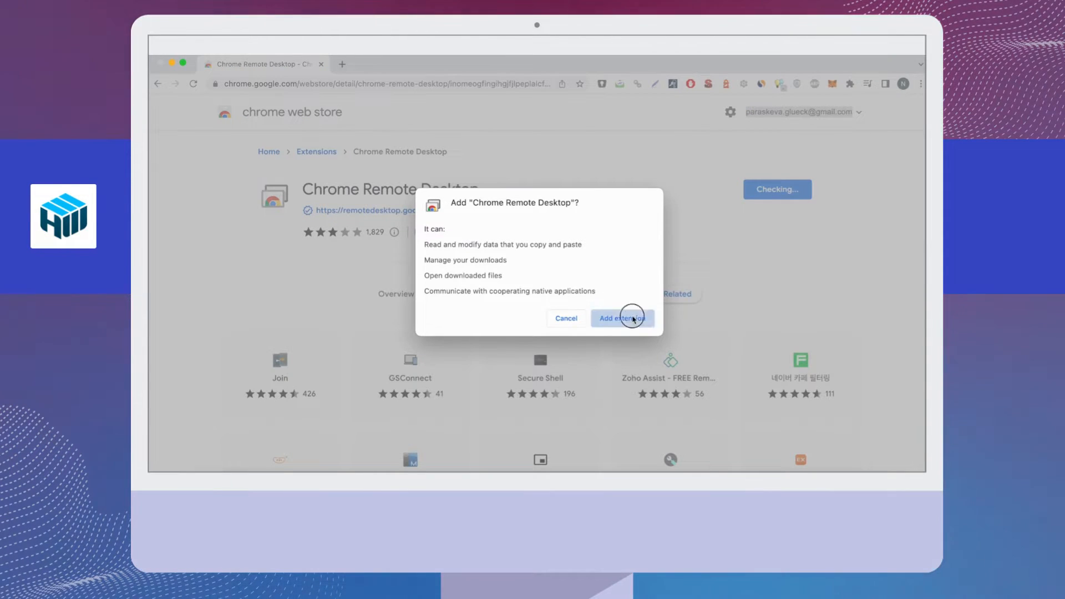
left_click(621, 318)
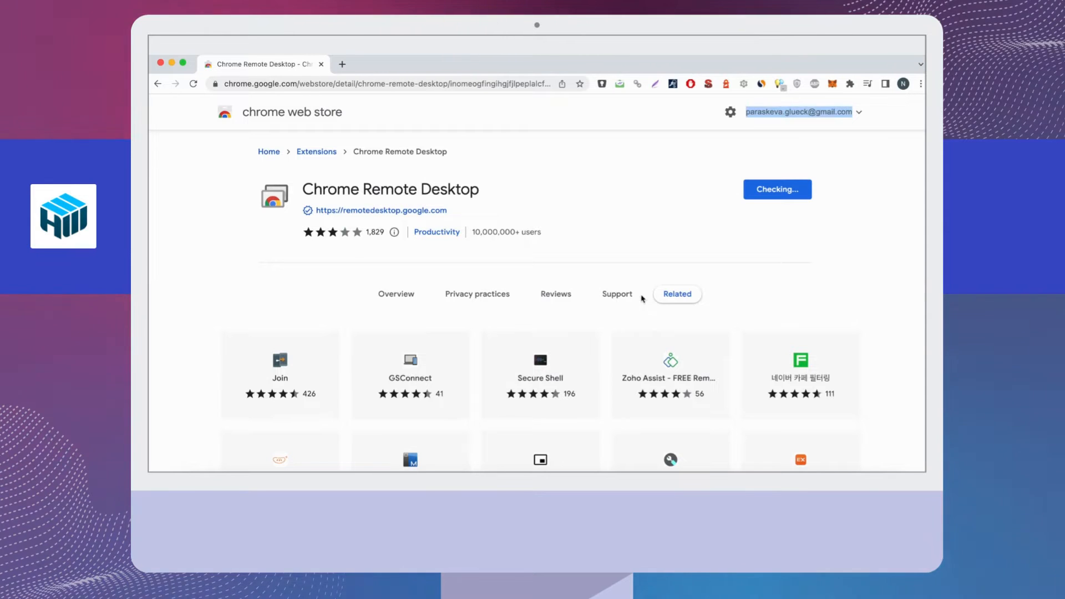
left_click(776, 189)
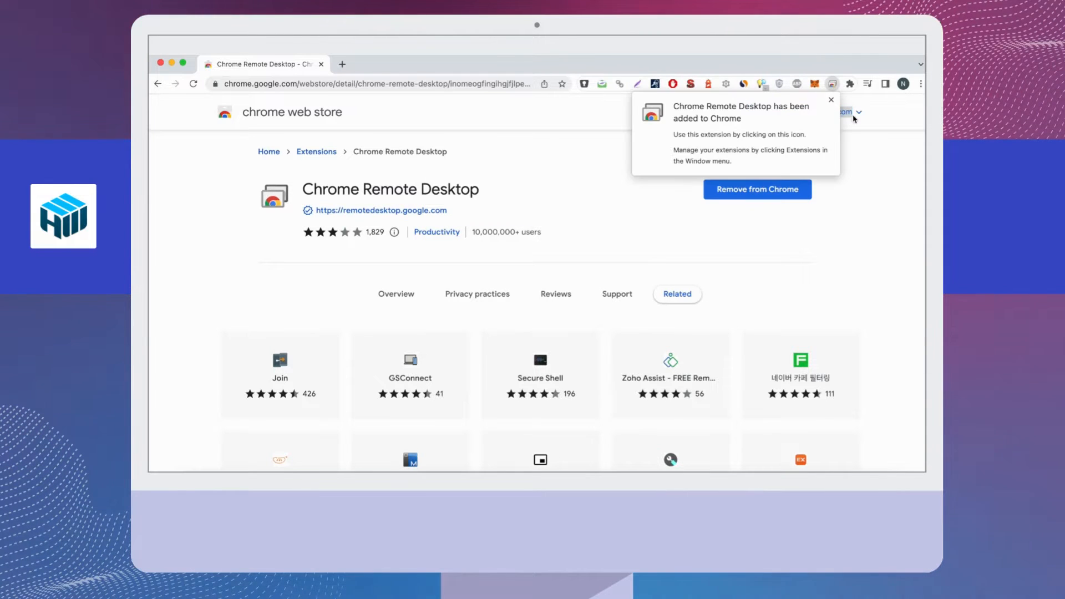
Step: Sign in to the Web Store with the signed-out personal Google account, entering its password
left_click(830, 100)
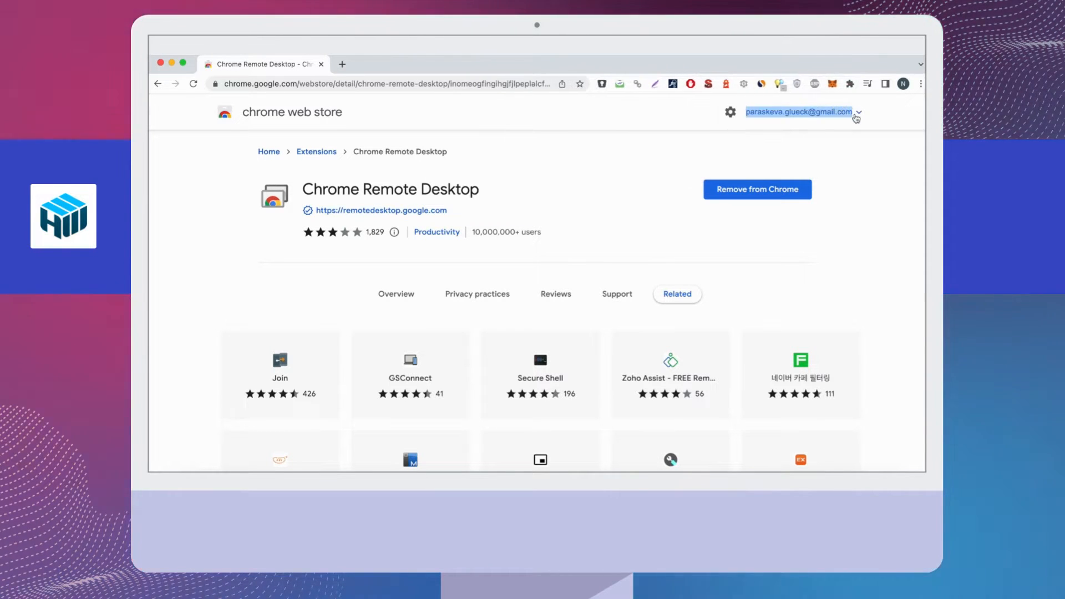
left_click(857, 112)
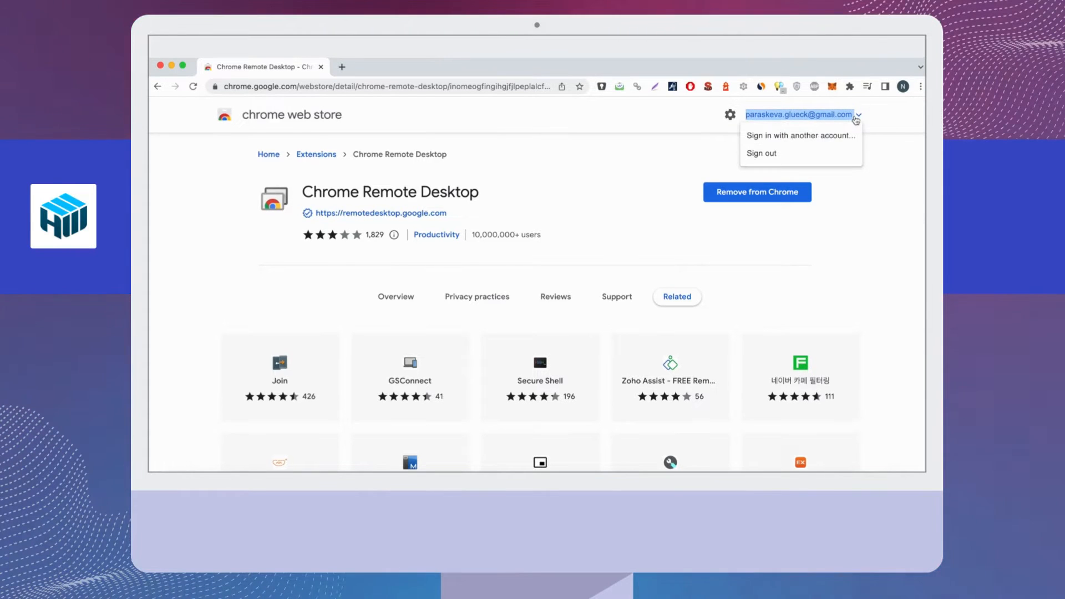
left_click(800, 135)
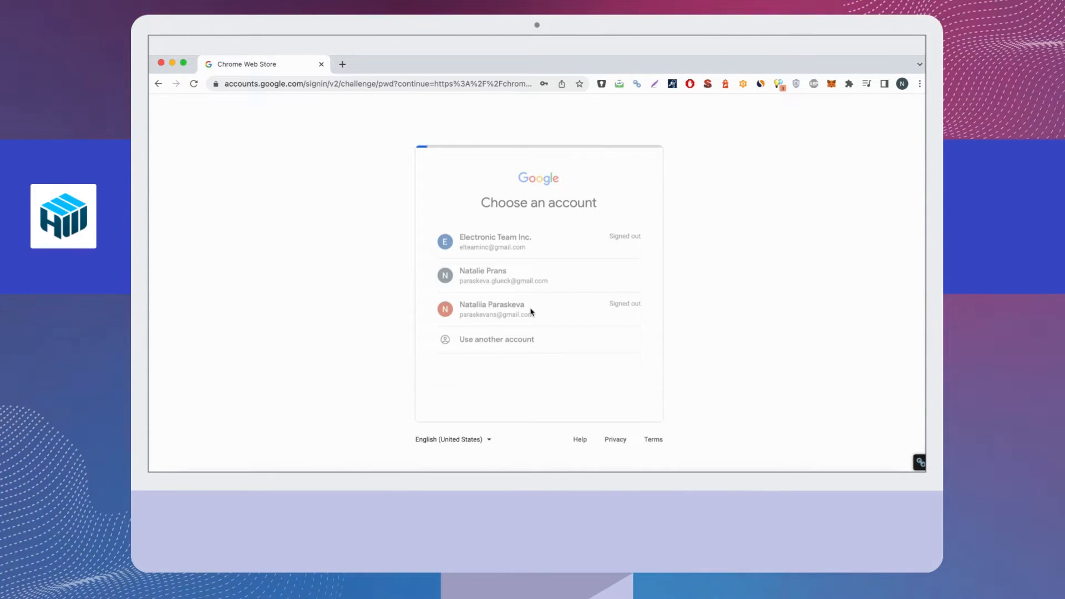
left_click(491, 308)
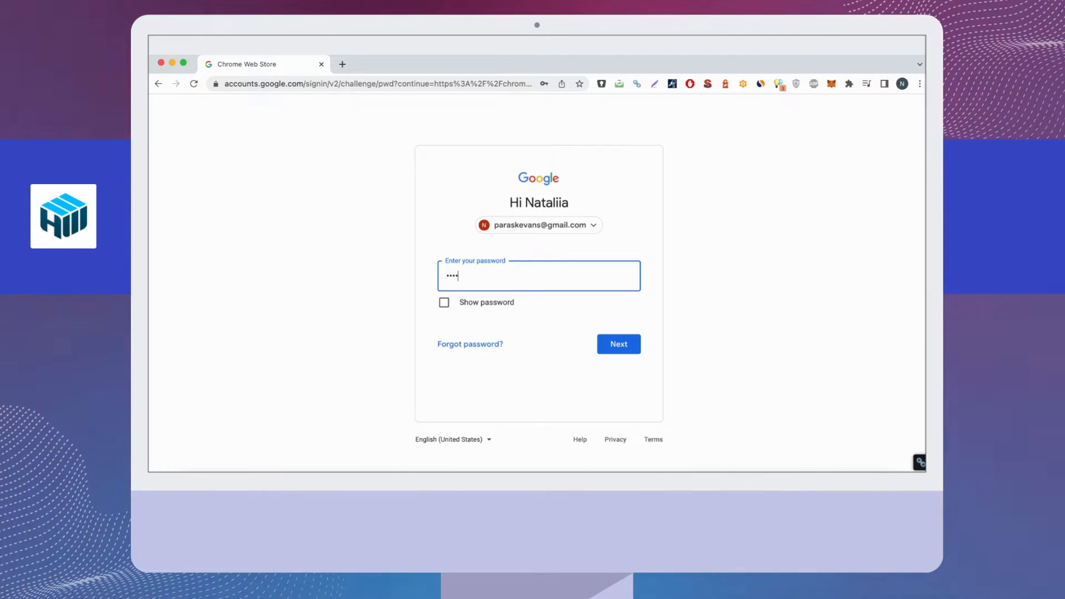
type("password")
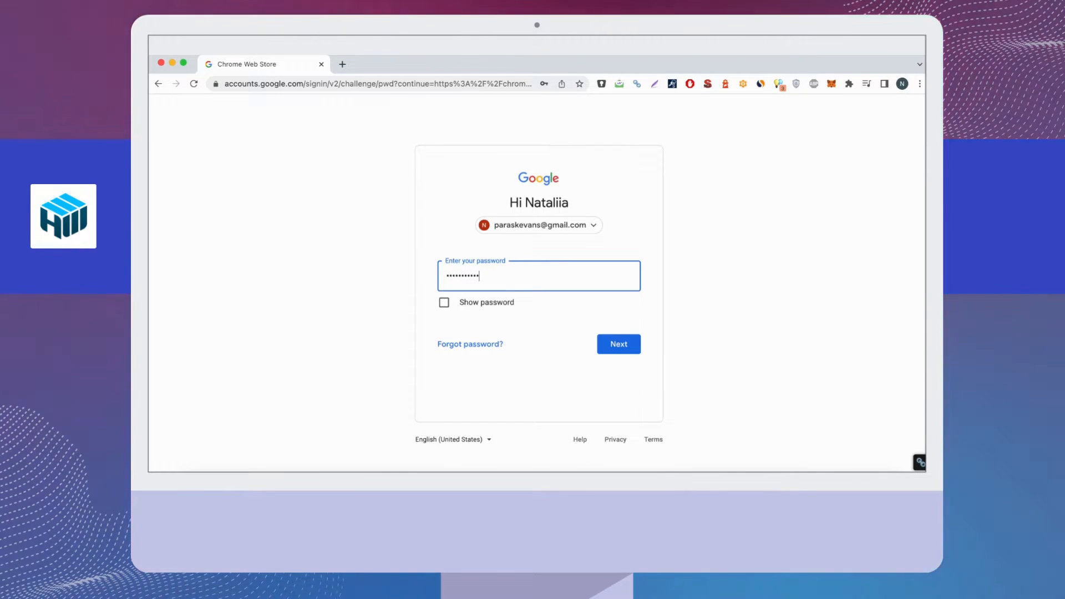
left_click(618, 344)
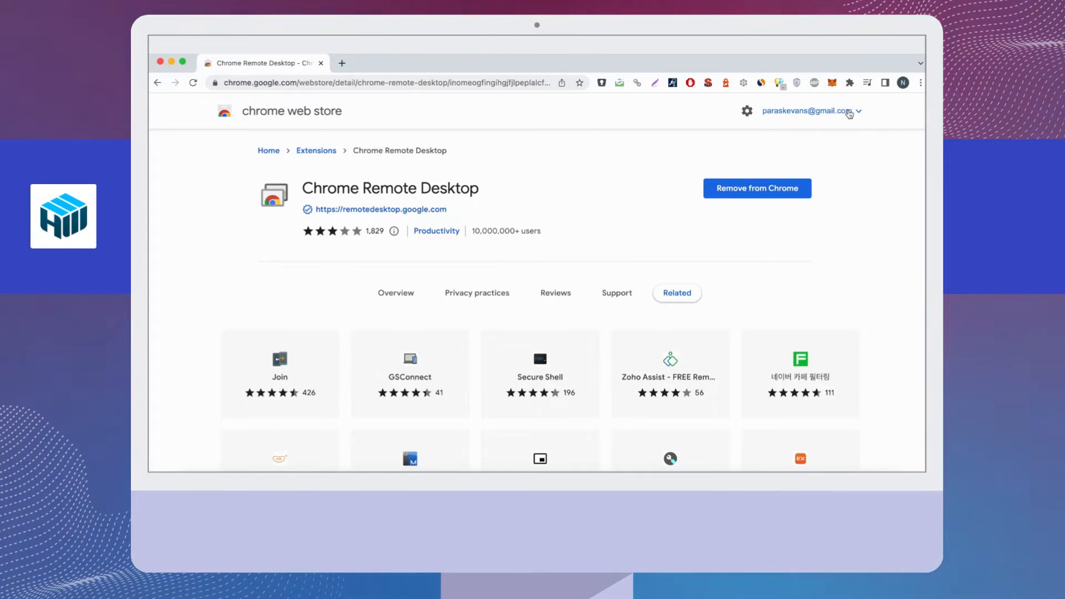
Step: Switch back to the original Google account and reach the remote access setup page
left_click(810, 111)
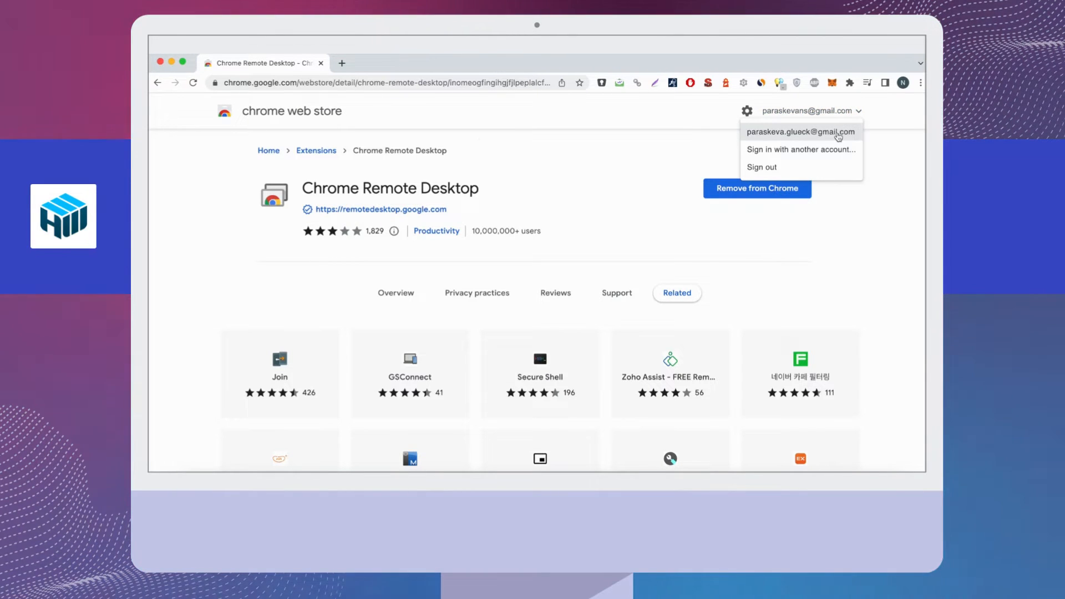
left_click(801, 131)
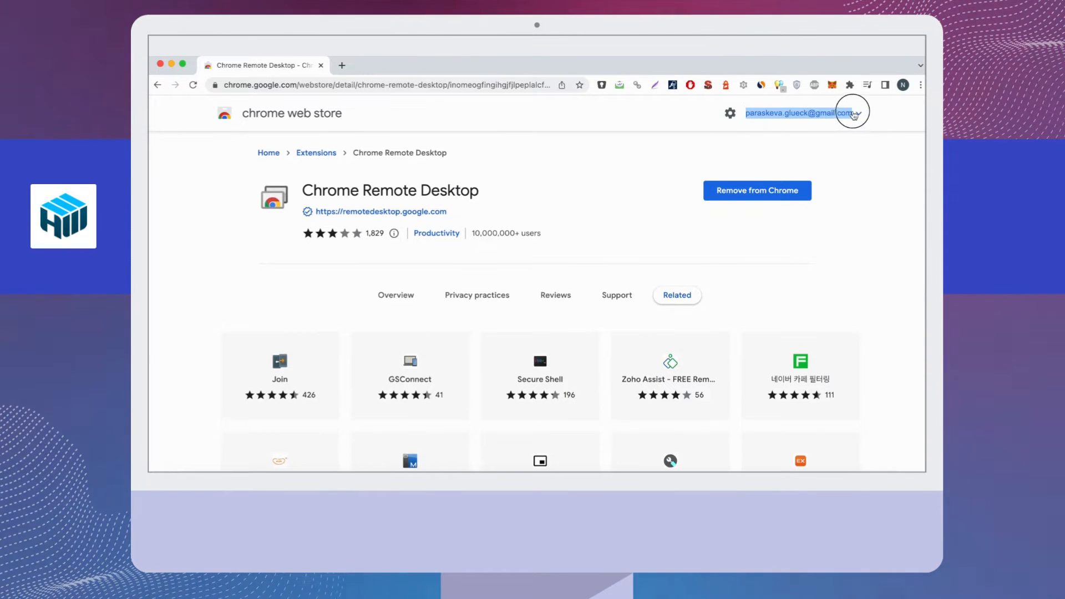
left_click(342, 65)
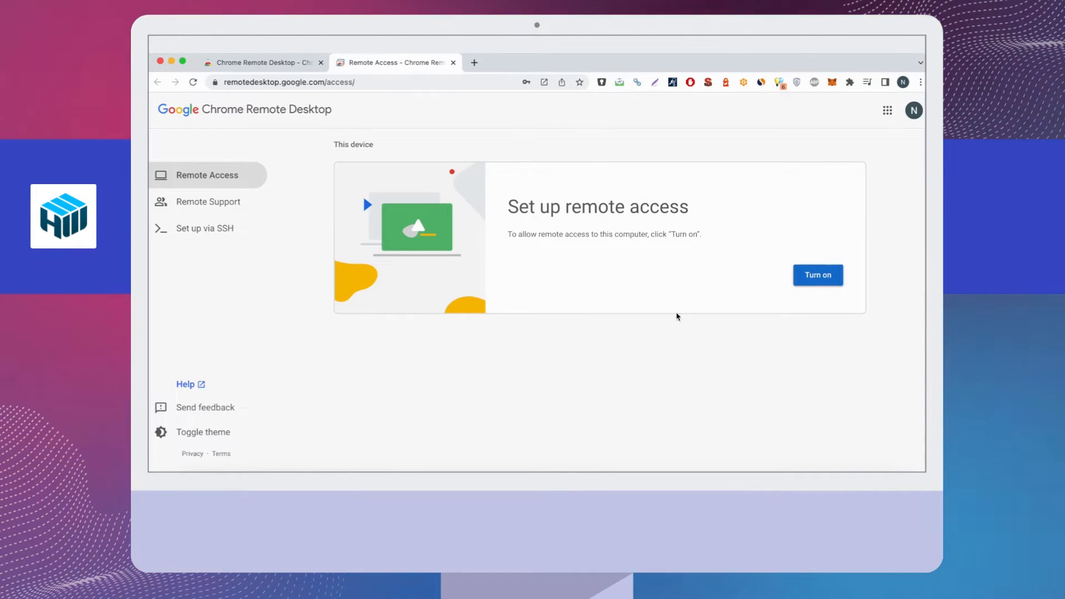
Step: Turn on remote access for this Mac, keeping the suggested name and setting a six-digit PIN
left_click(817, 275)
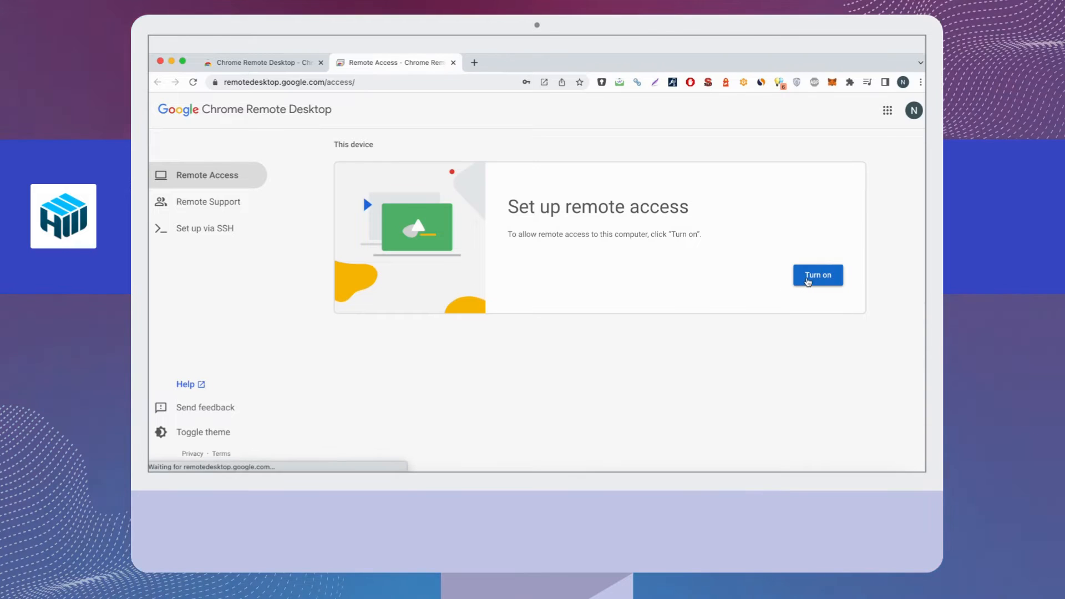
left_click(818, 275)
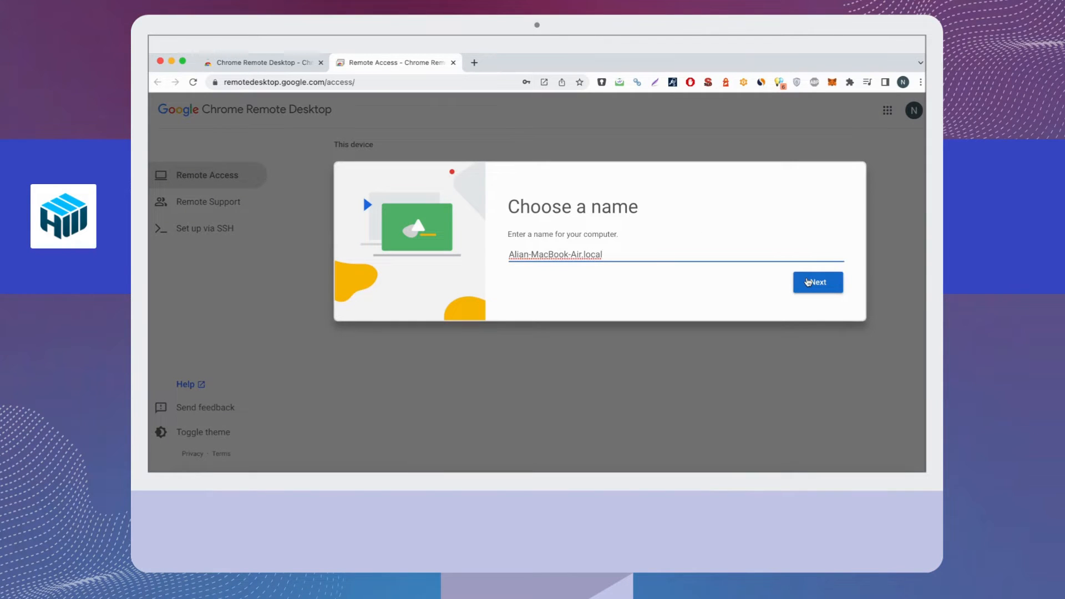
left_click(818, 281)
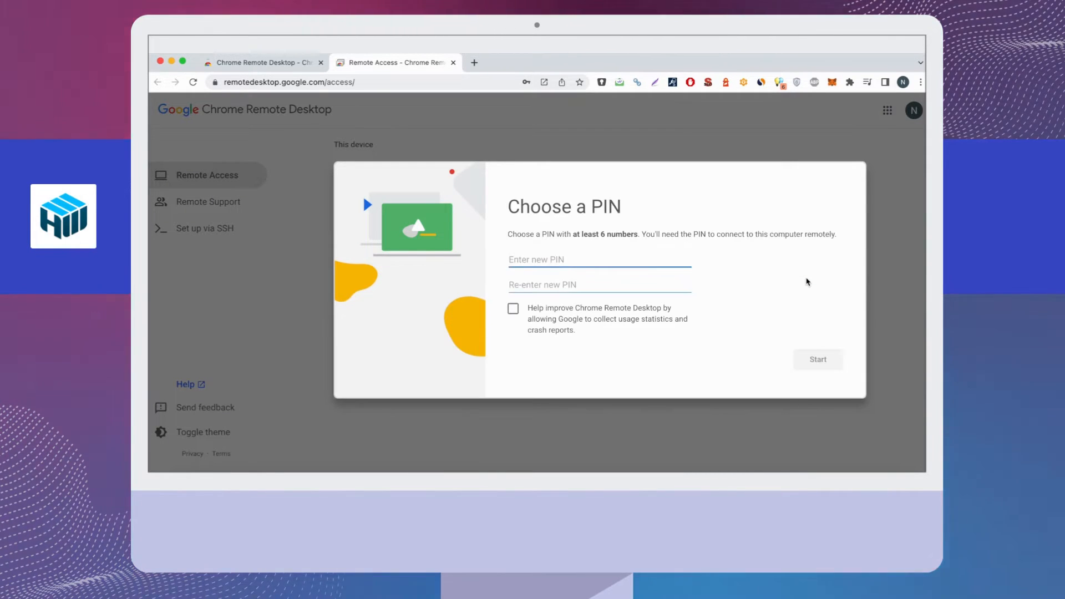
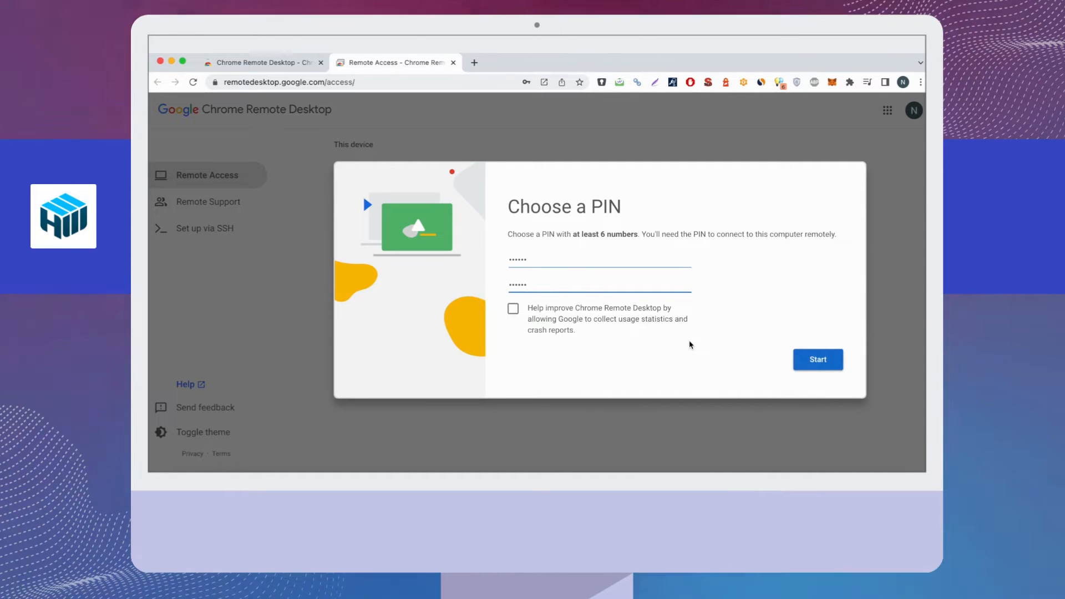
left_click(817, 360)
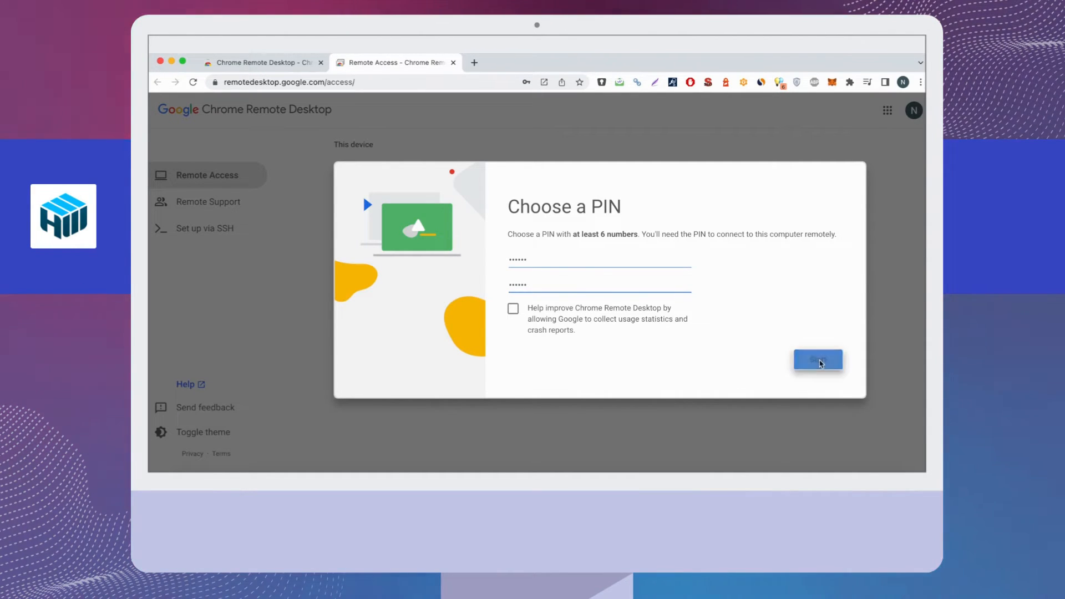
left_click(817, 360)
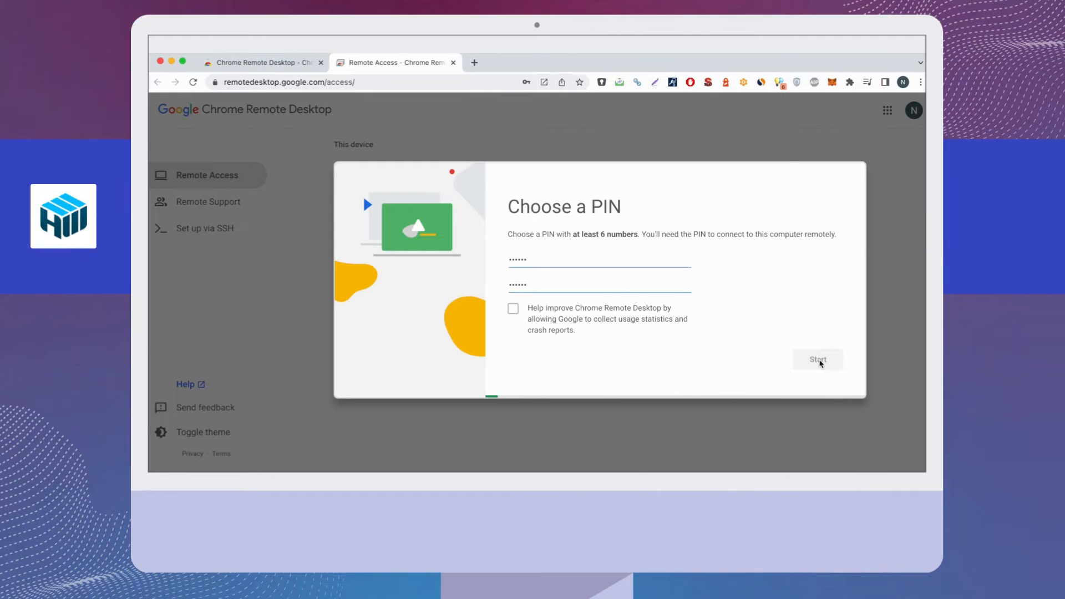
Step: Authorize the host with the Mac password so this device shows Online, dismissing the sharing notice
left_click(817, 359)
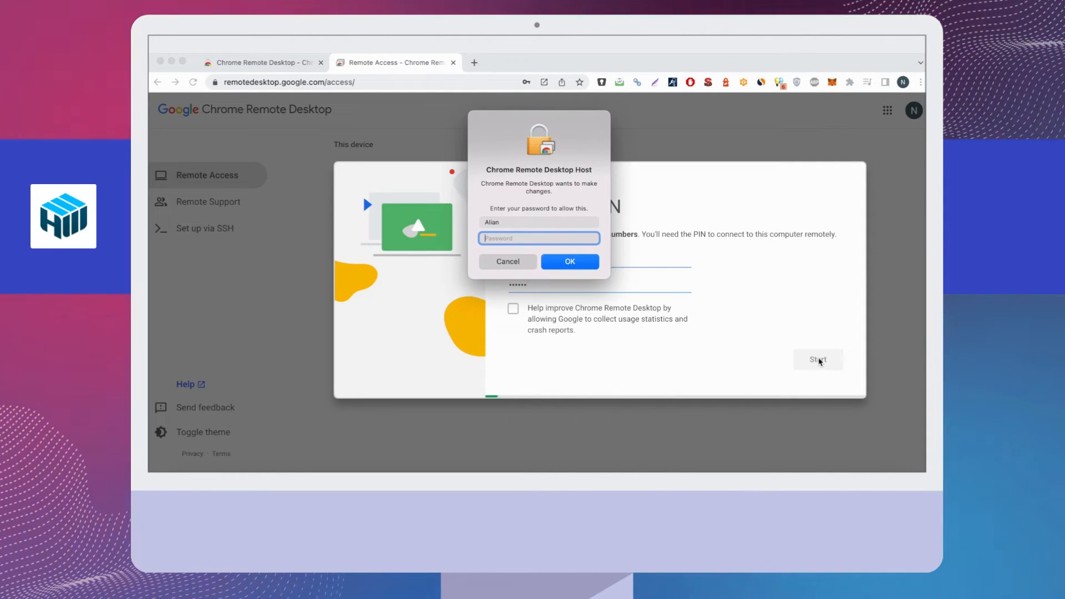
type("password")
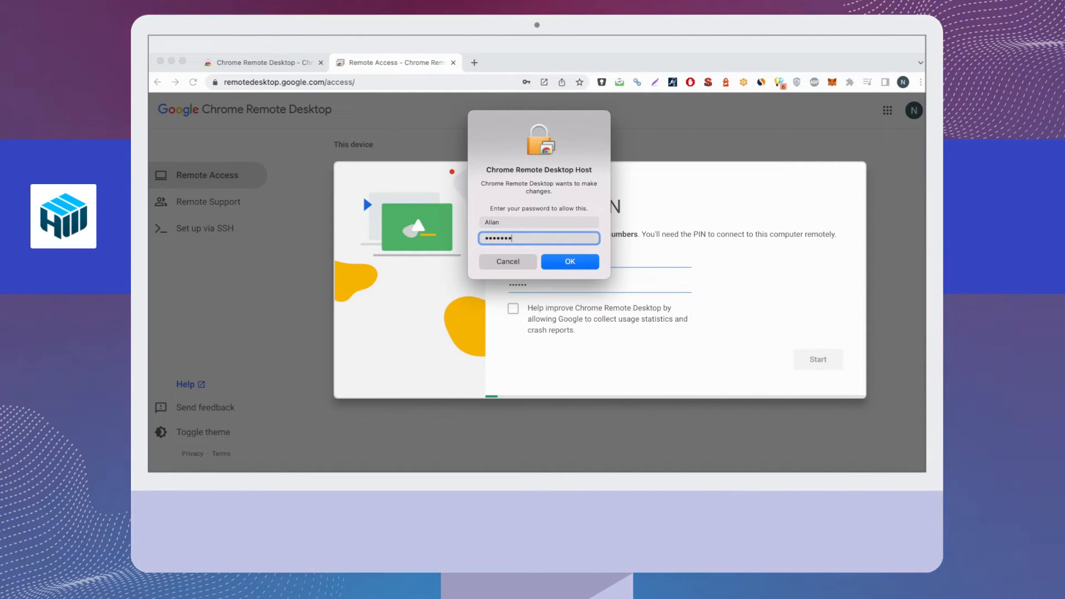
left_click(569, 262)
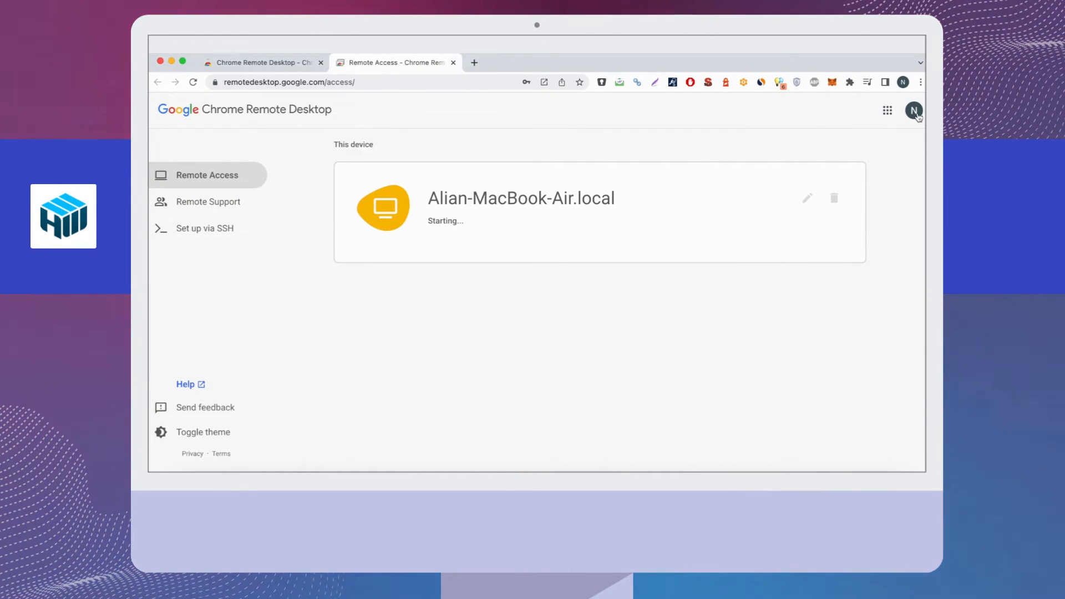
mouse_move(913, 110)
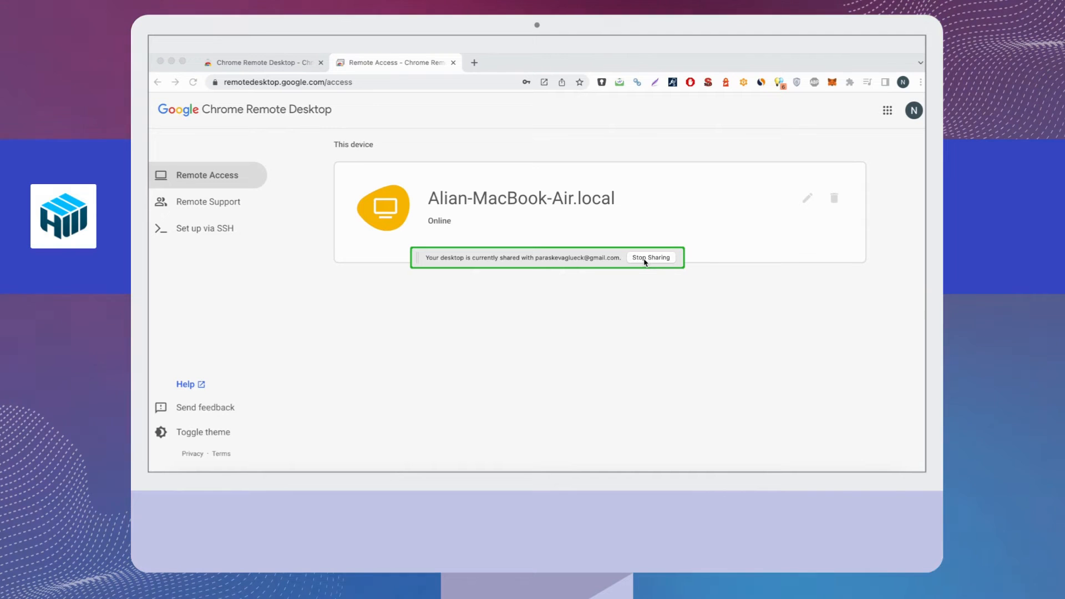
left_click(651, 258)
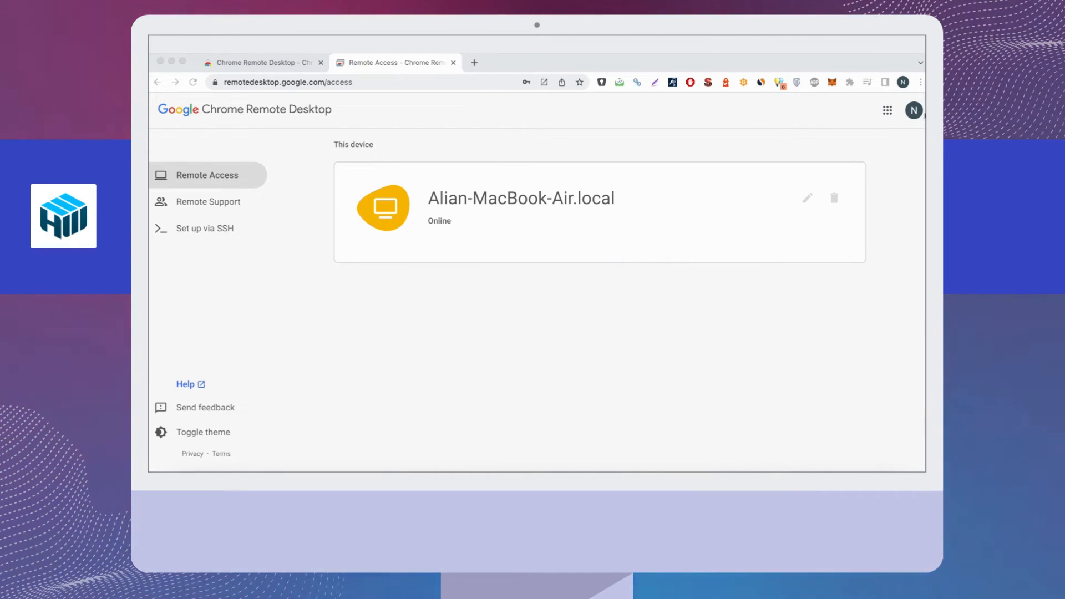
Step: Switch Chrome Remote Desktop to the second Google account
left_click(913, 110)
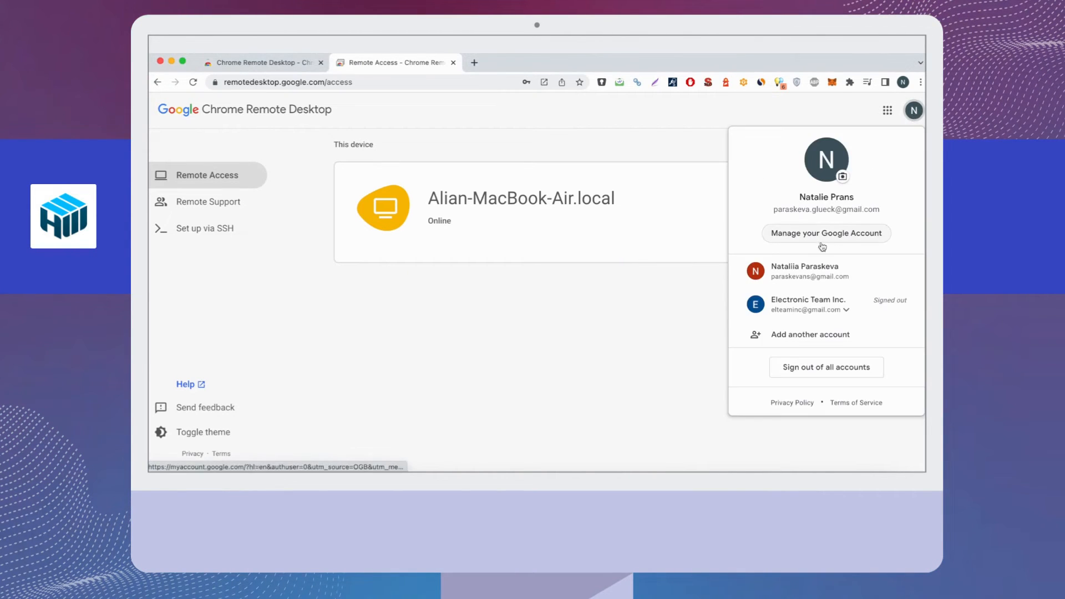
left_click(804, 271)
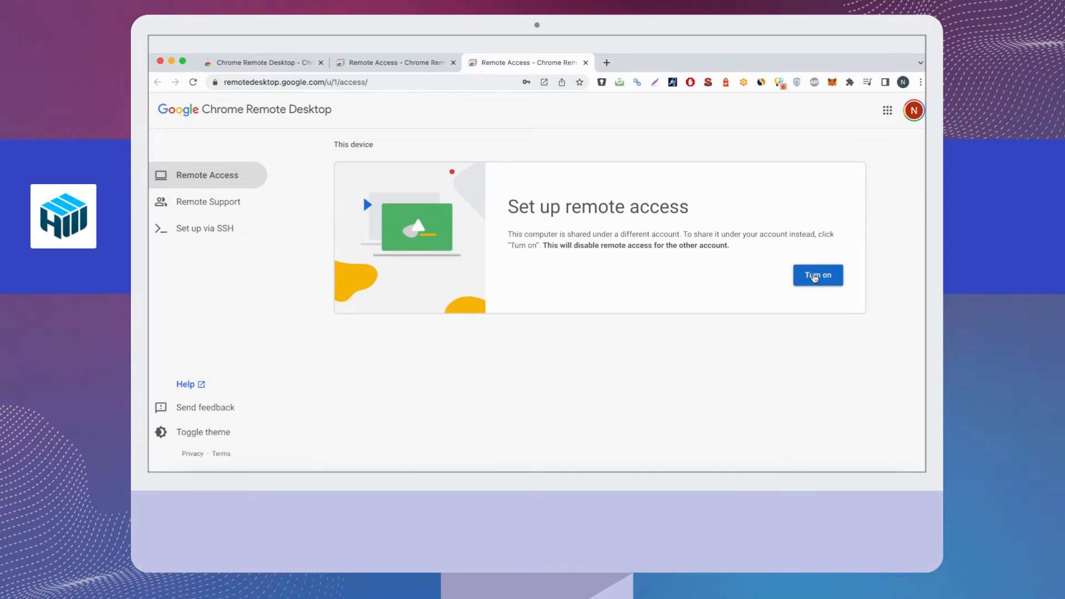
Step: Turn on remote access under the second account, keeping the name and authorizing with the Mac password
left_click(818, 275)
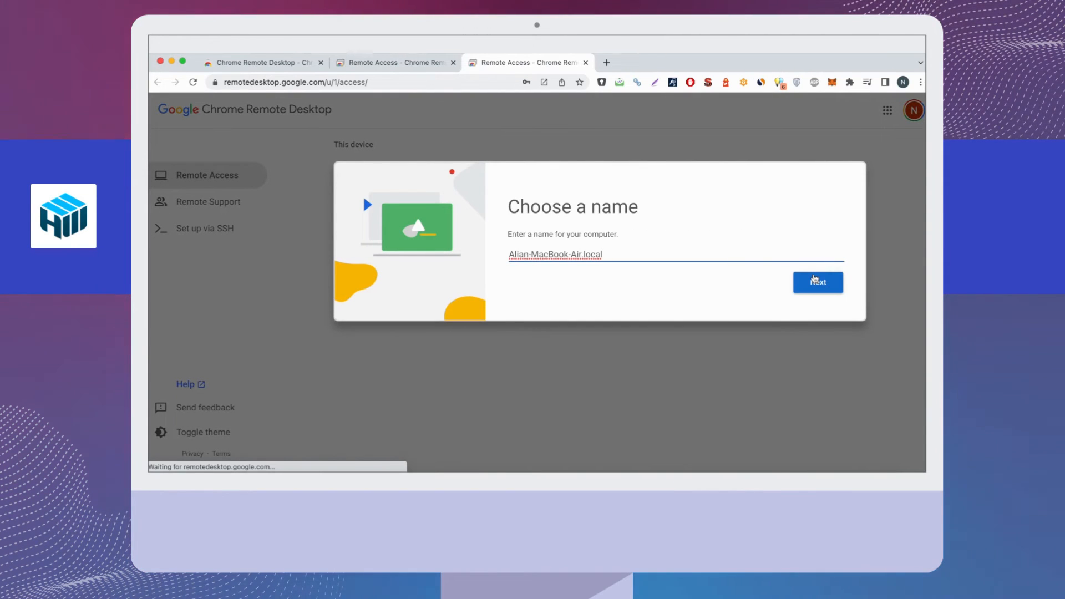
left_click(817, 282)
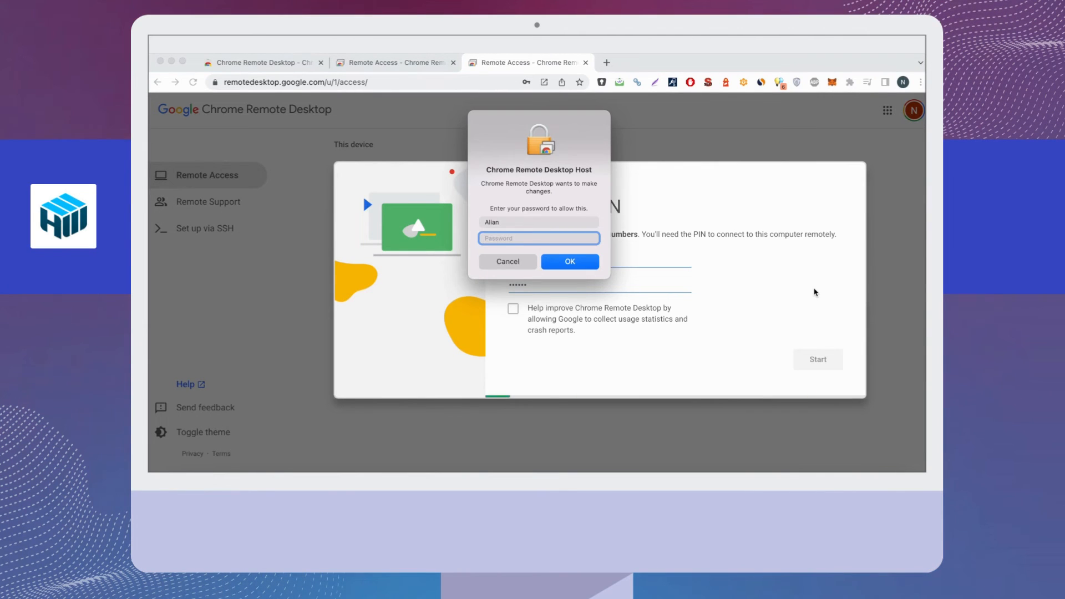
type("•••••")
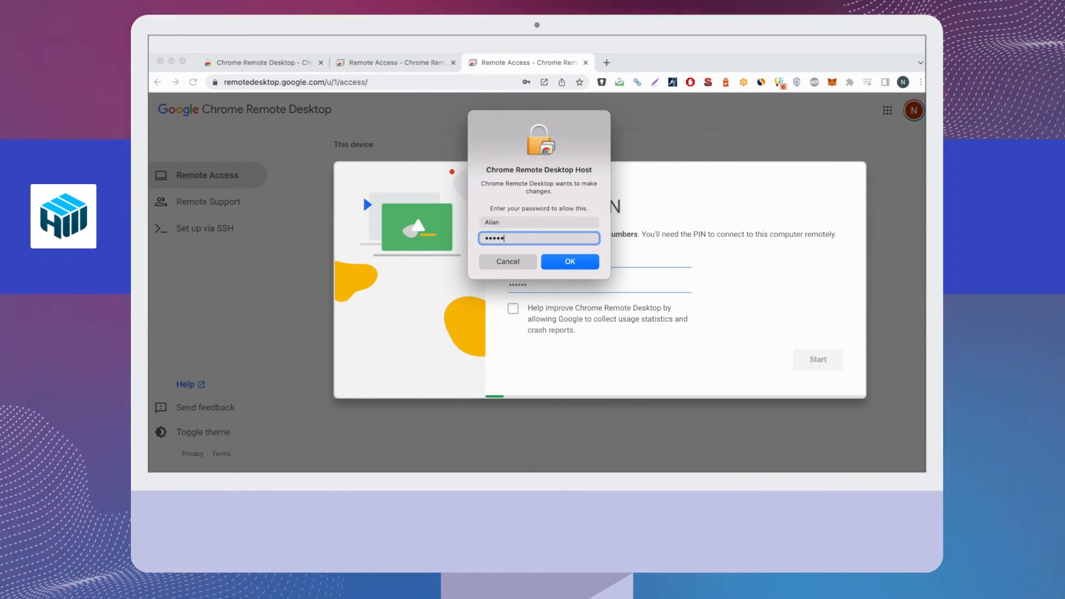
left_click(570, 262)
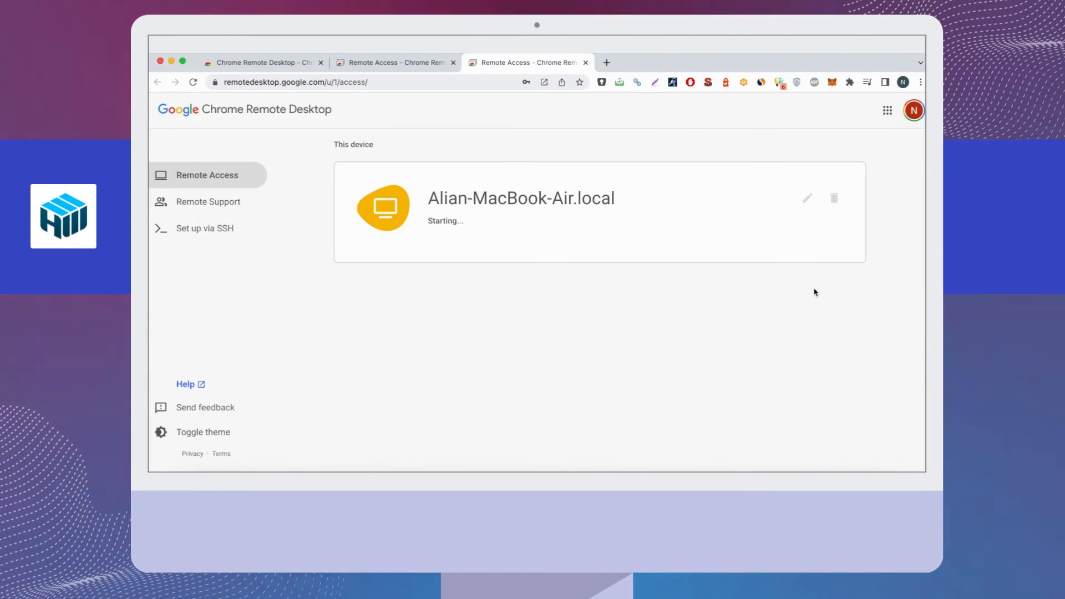